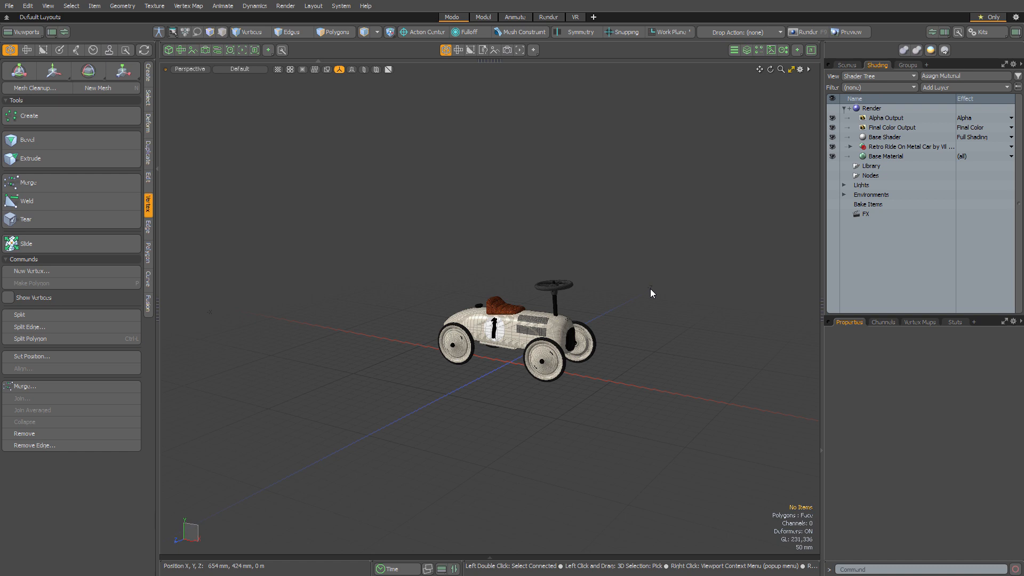
mouse_move(652, 294)
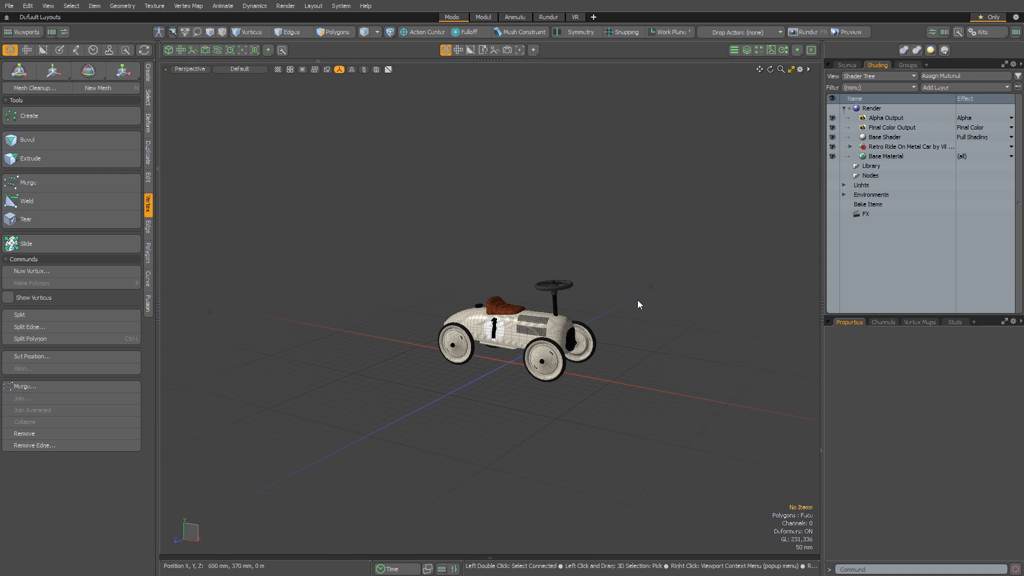
- Expand the Lights group in the Shader Tree to show the Directional Light
click(845, 185)
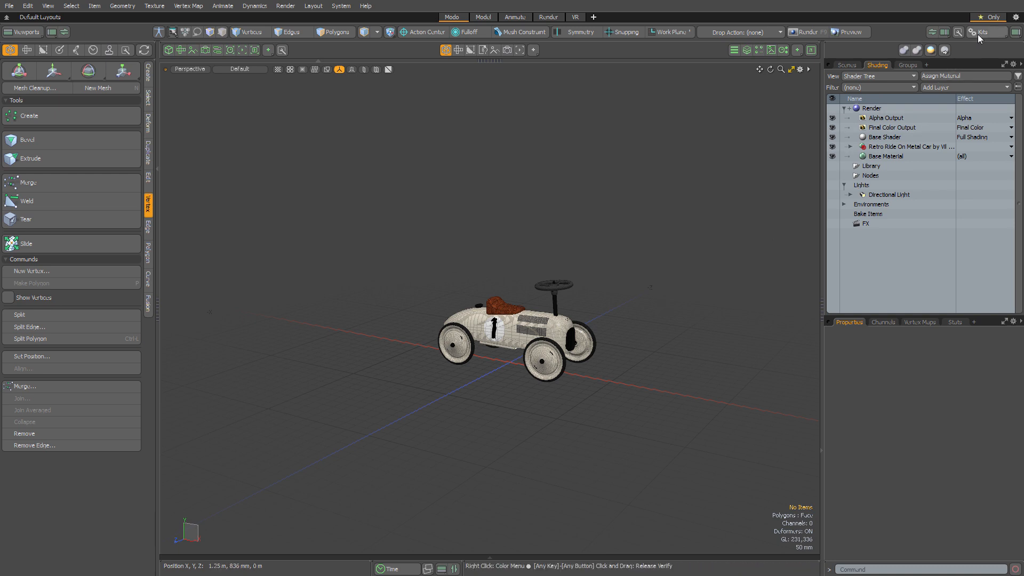
- Open the Instant Lighting kit and switch between the Instant Lighting and Instant Lighting 2 presets
click(987, 31)
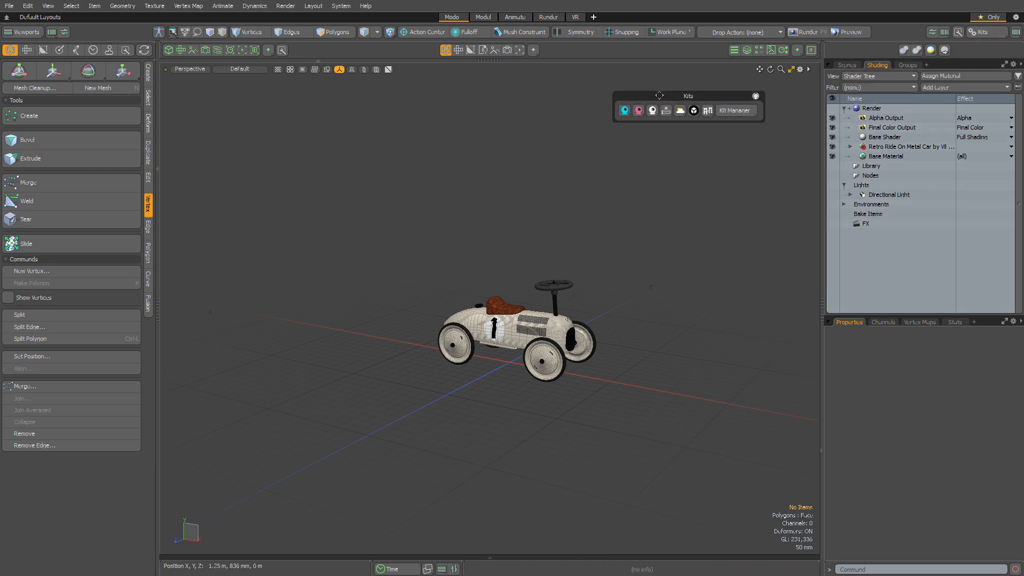
mouse_move(665, 110)
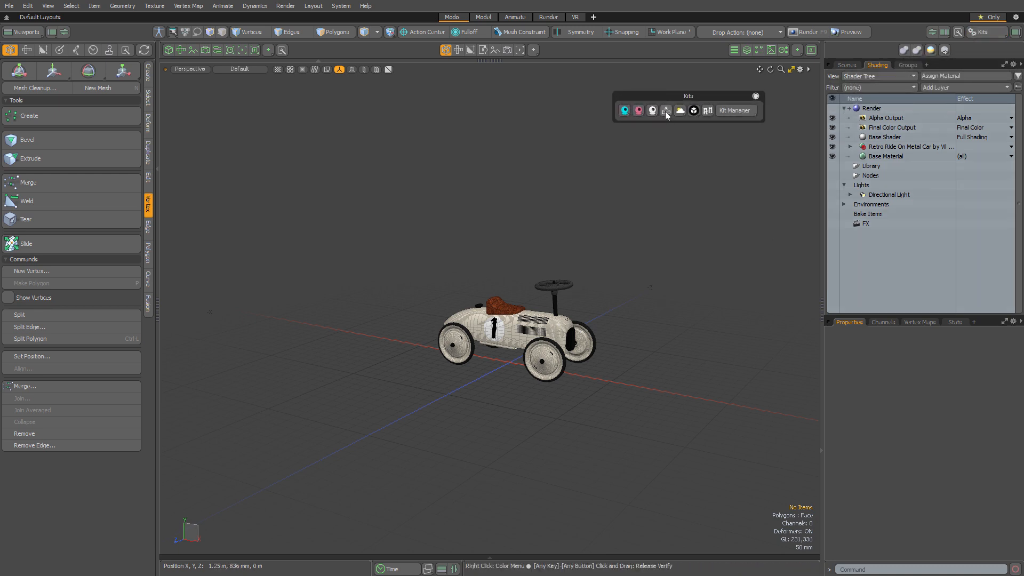
click(665, 110)
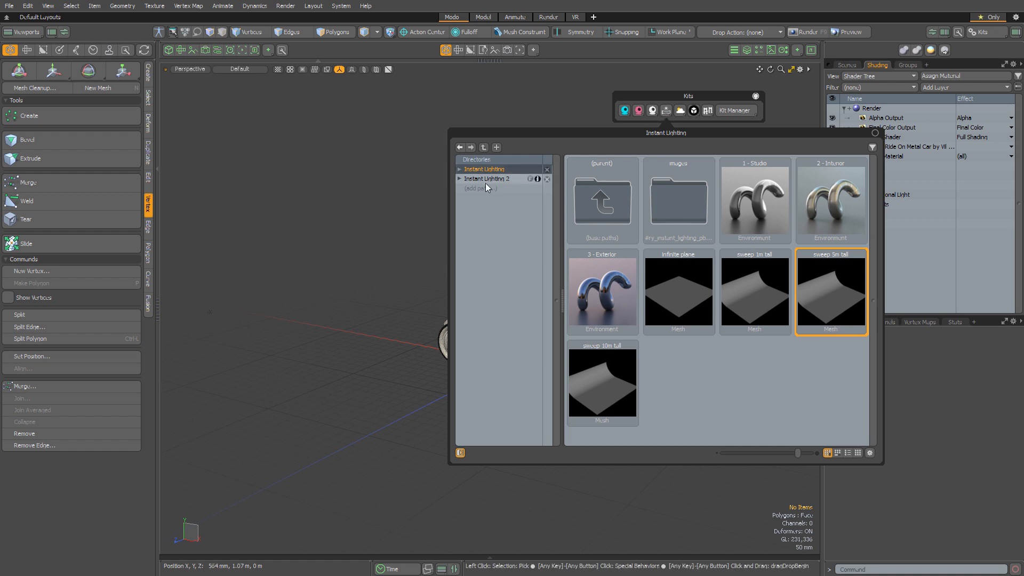
click(490, 178)
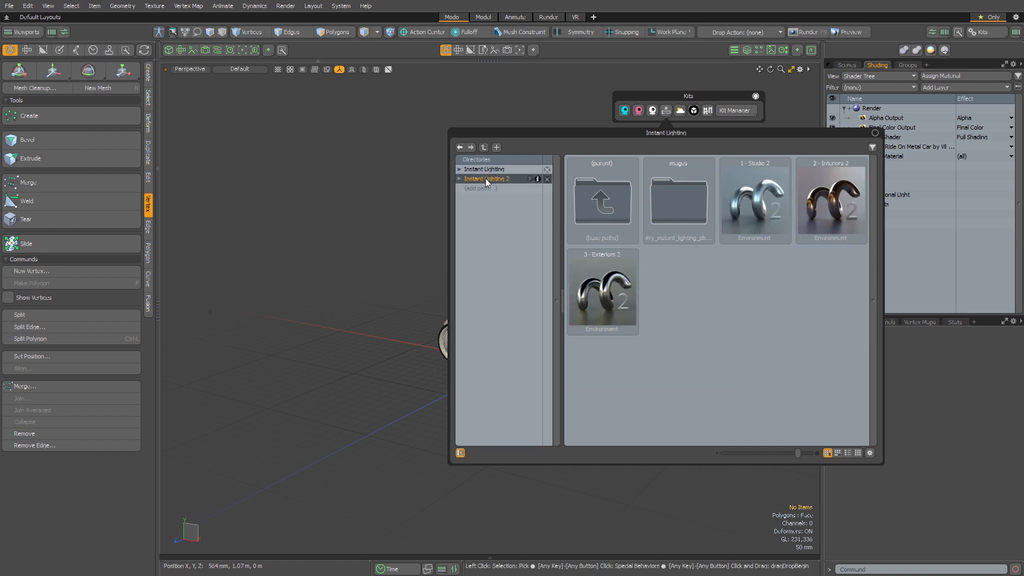
click(489, 178)
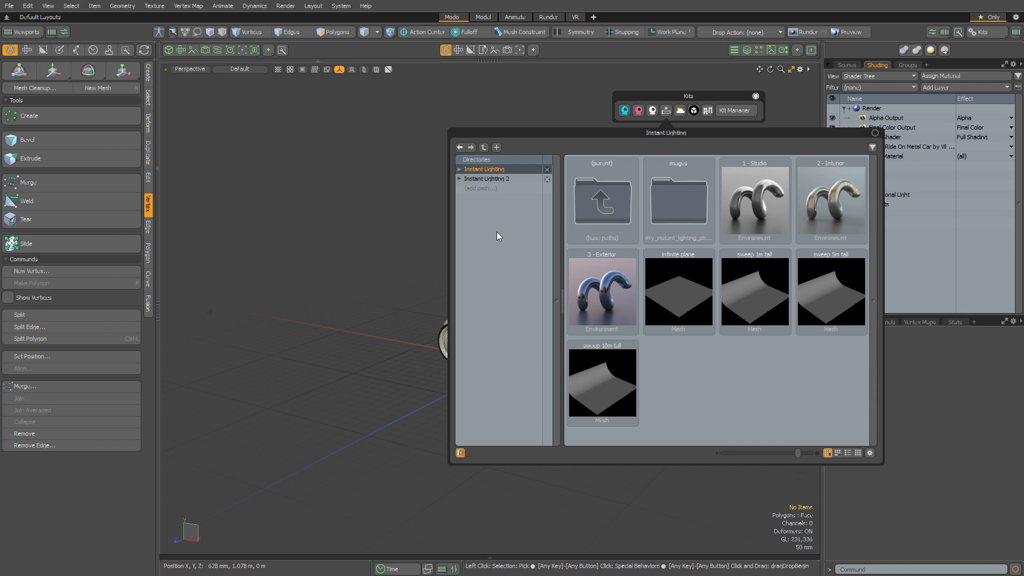
mouse_move(612, 268)
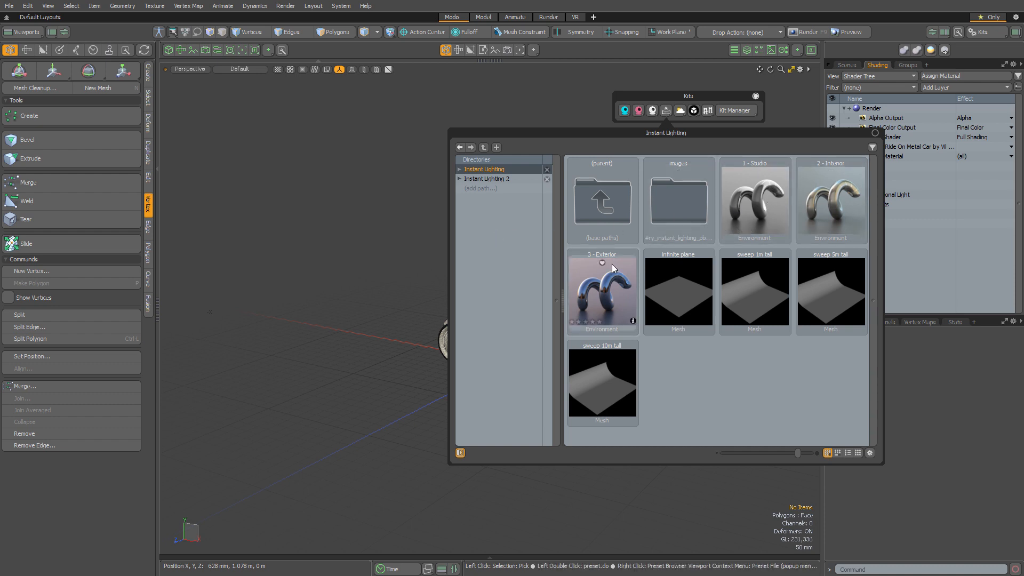
click(488, 178)
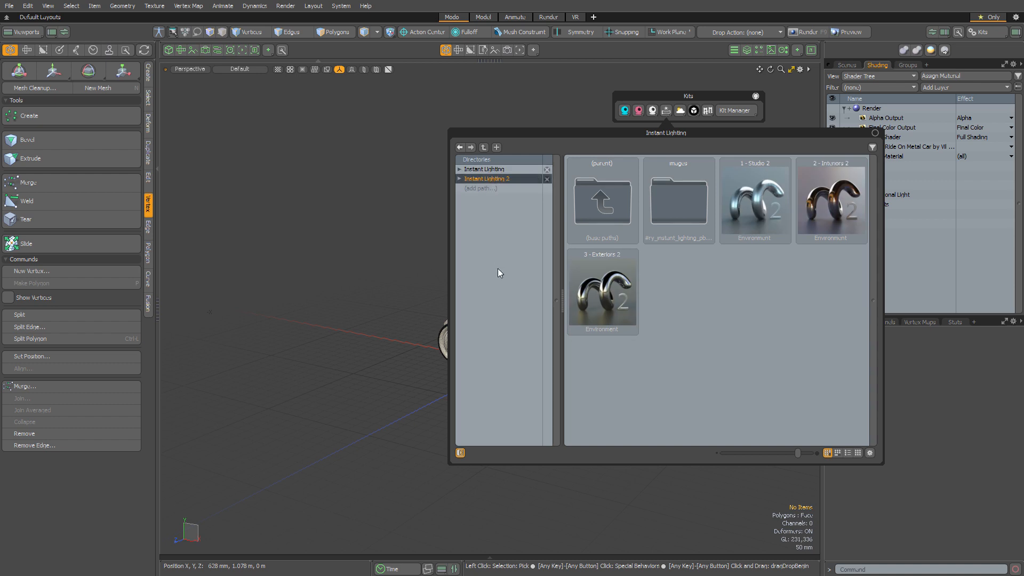
mouse_move(499, 270)
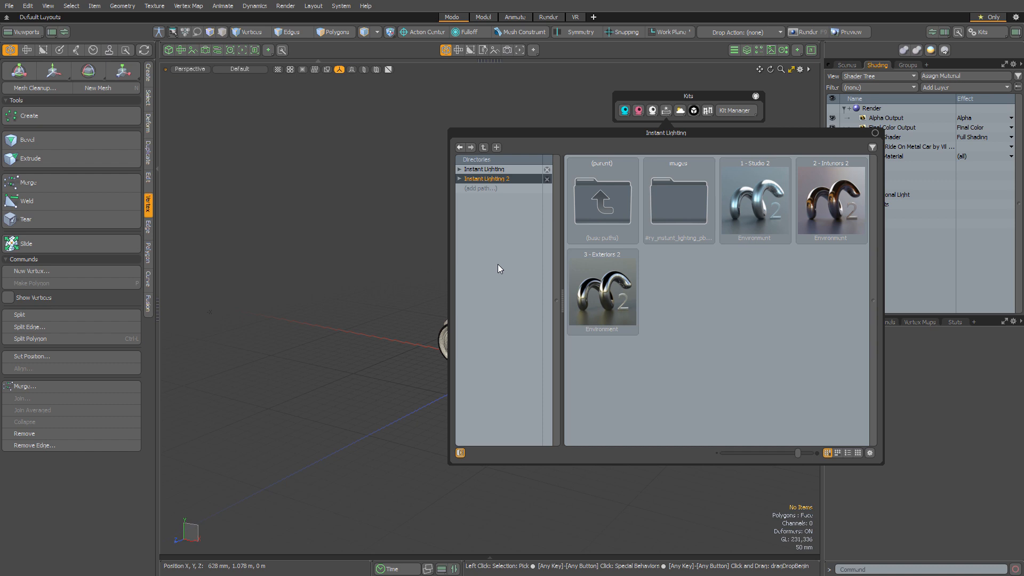
mouse_move(508, 289)
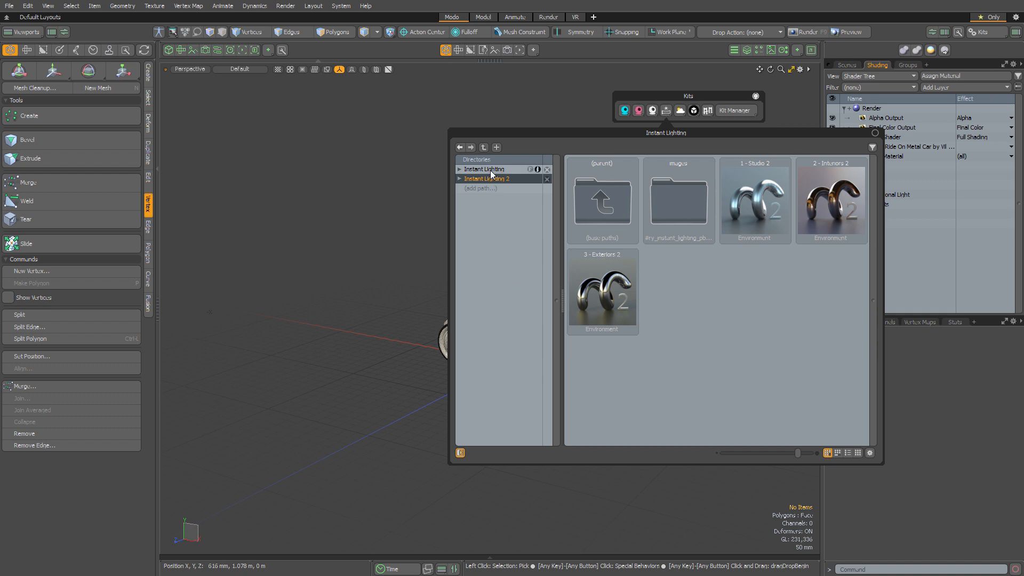
click(485, 169)
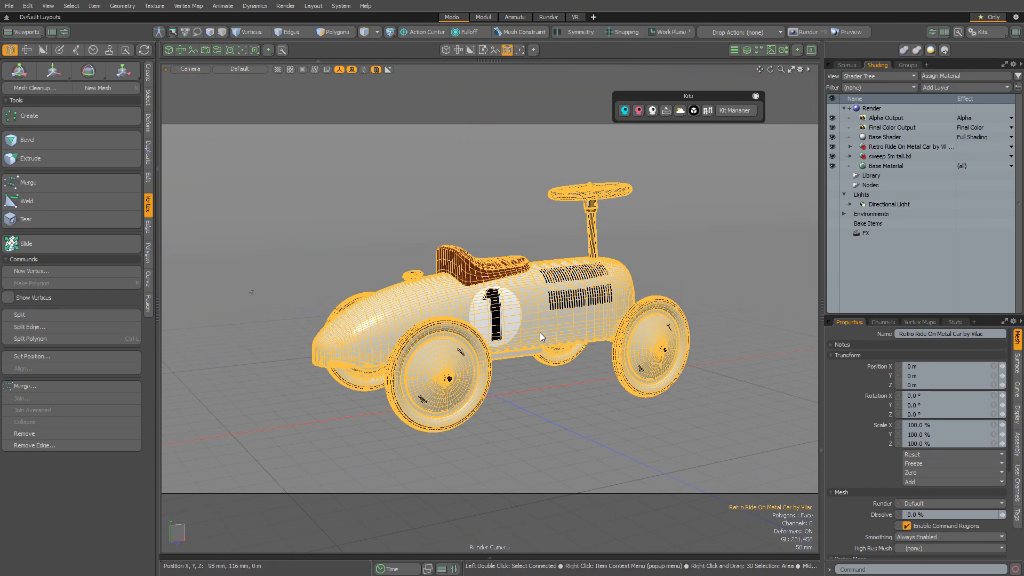
- Rotate the car to -165.5° on Y on the sweep, back in Perspective view
click(86, 70)
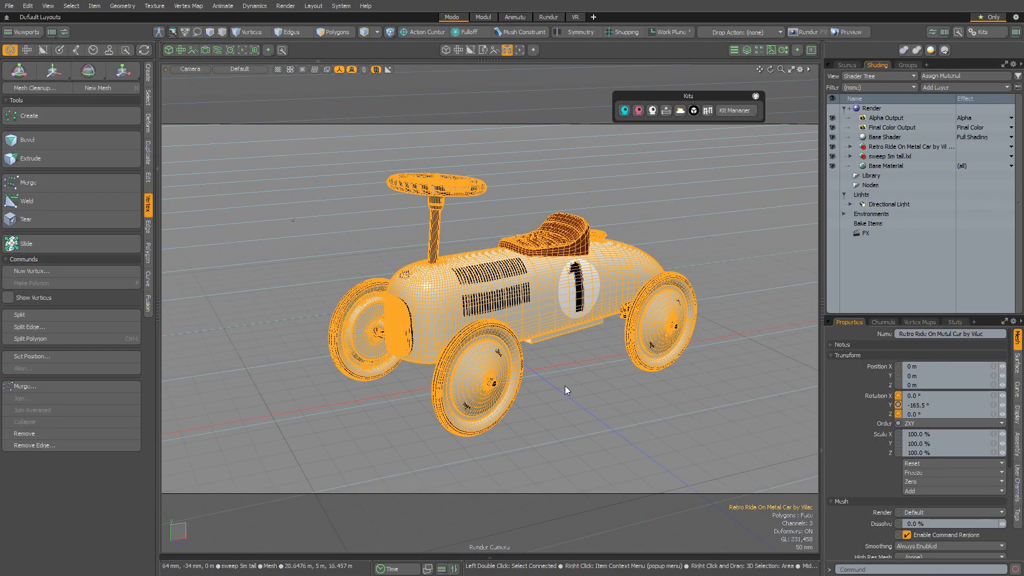
click(446, 50)
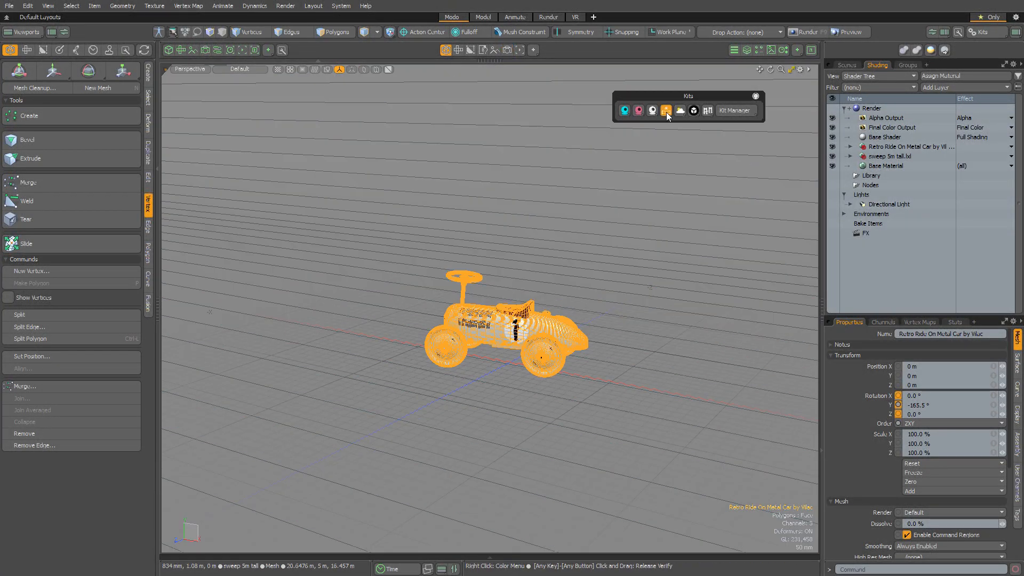
- Add an Instant Lighting environment preset to the scene and close the Kits palette
click(666, 110)
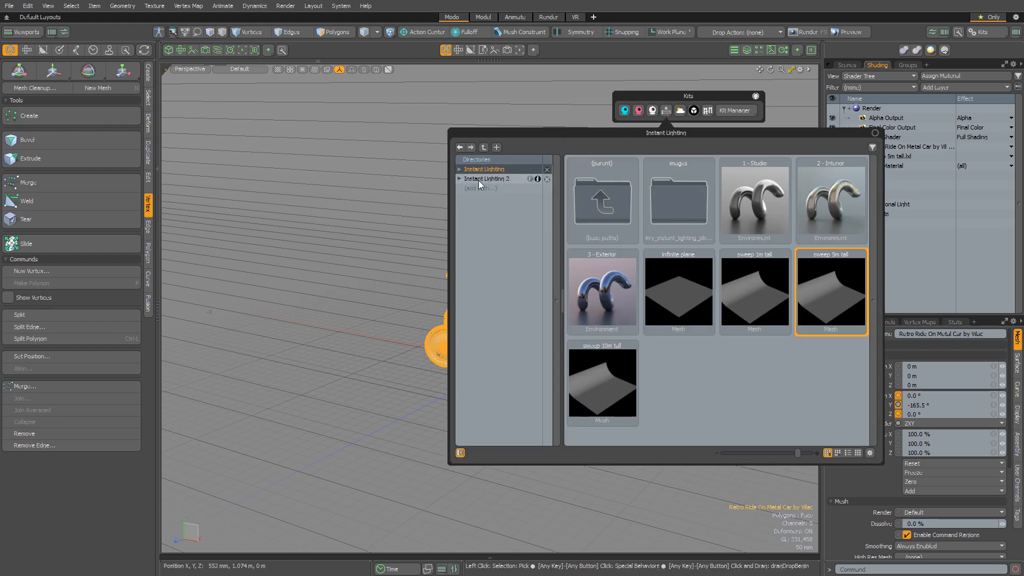
click(489, 179)
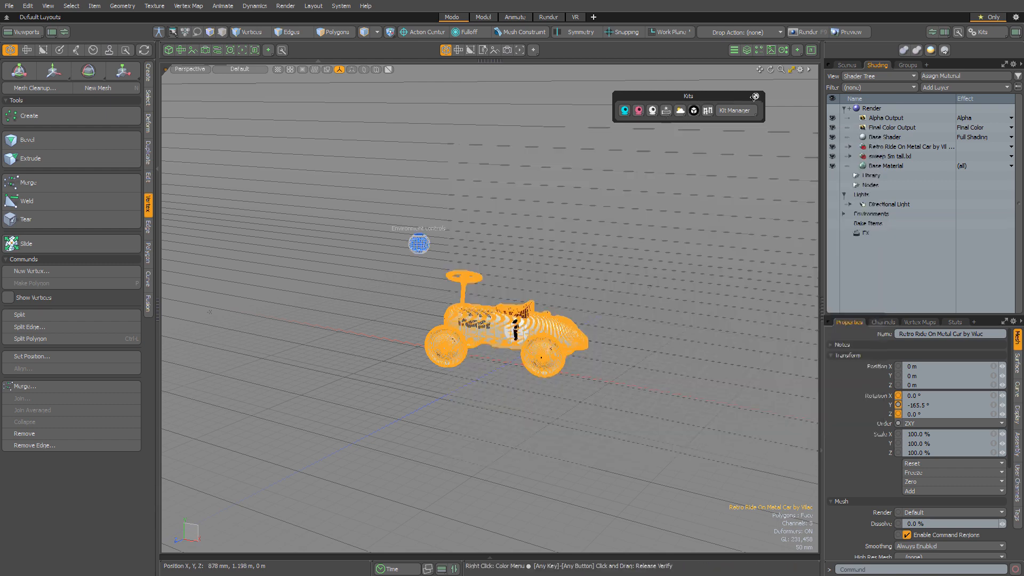
click(755, 96)
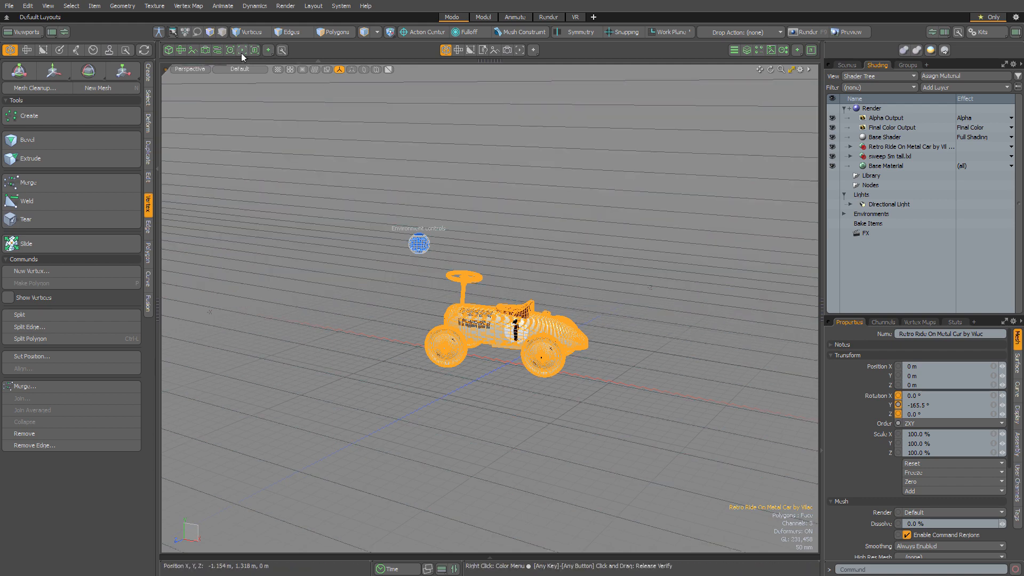
- Switch to the layout with the Preview render pane and select the Environment controls locator
click(242, 50)
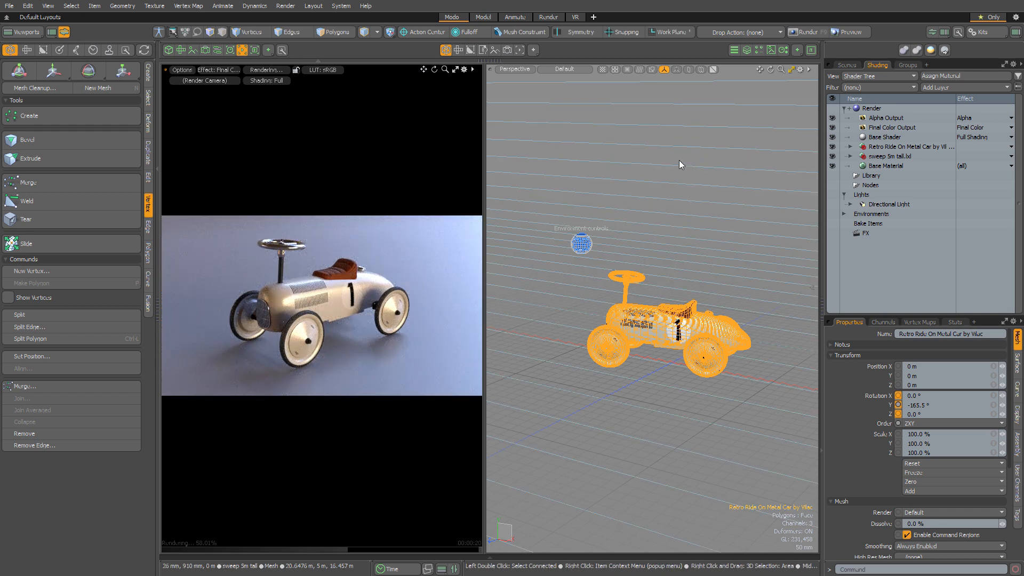
mouse_move(542, 291)
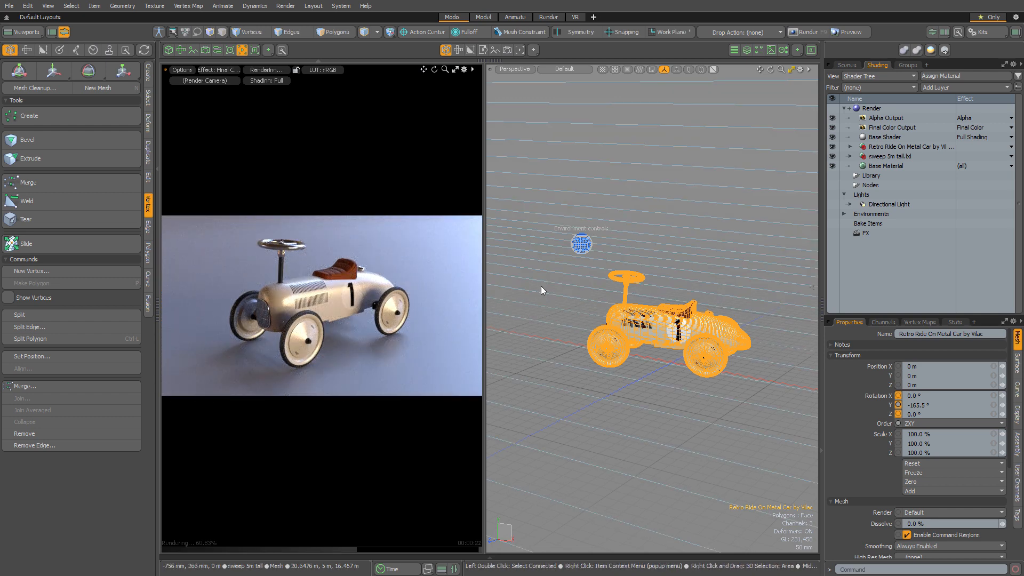
click(580, 243)
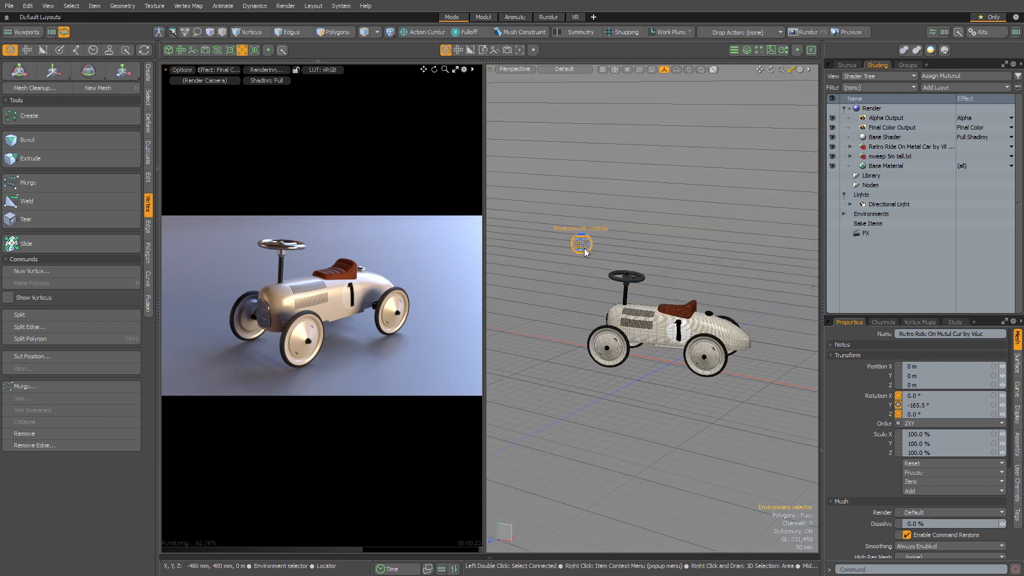
- Set Environment Rotation to 340° in the Environment Controls popover
click(579, 243)
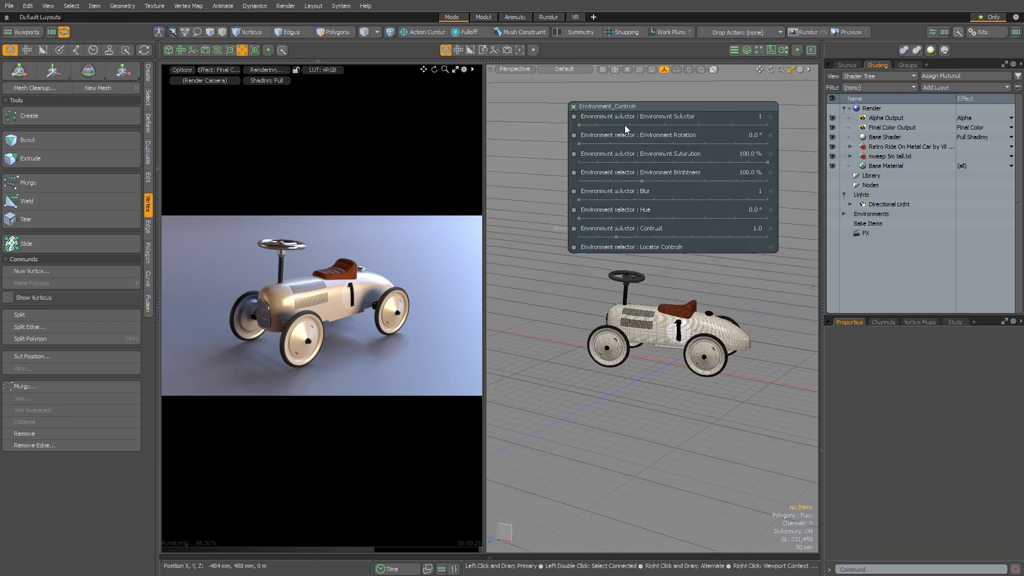
mouse_move(580, 149)
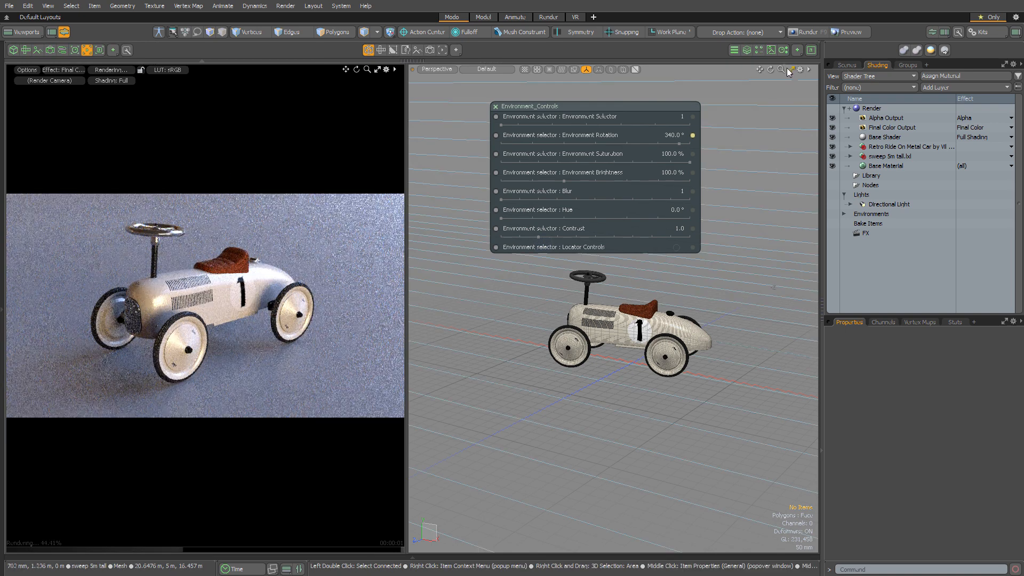
click(783, 50)
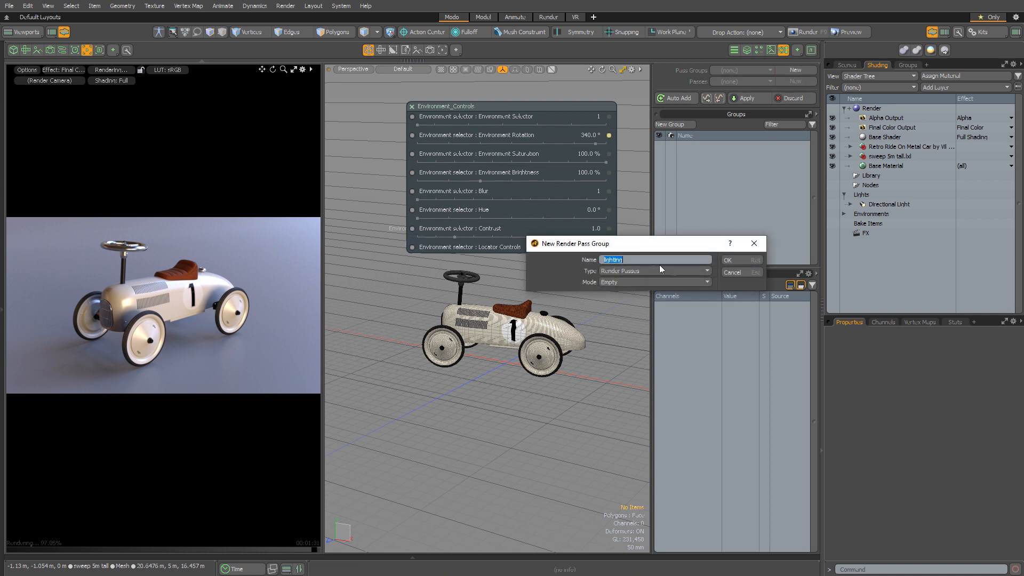
- Create the 'lighting' pass group and add pass 1 with Auto Add enabled
click(727, 260)
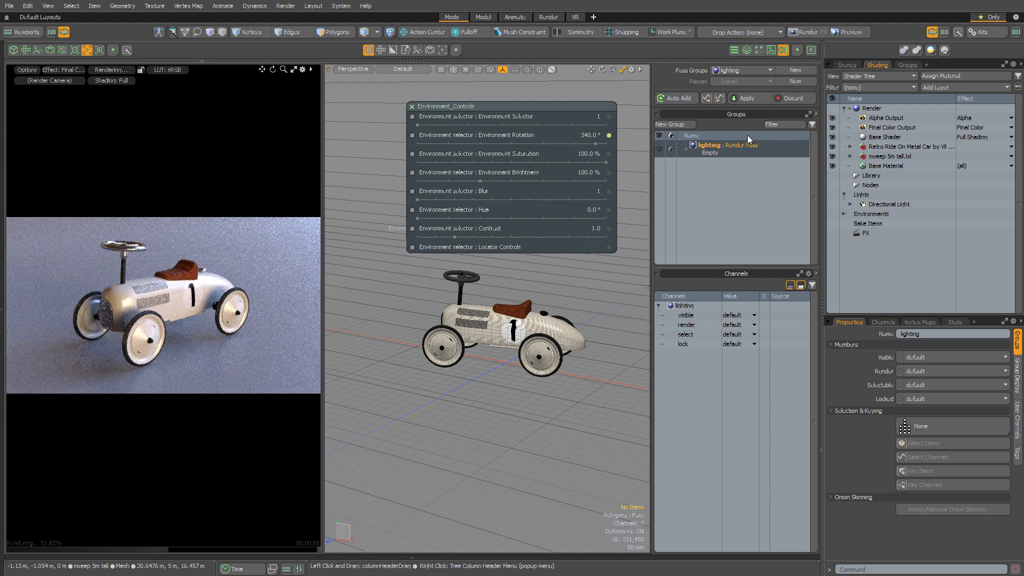
click(796, 82)
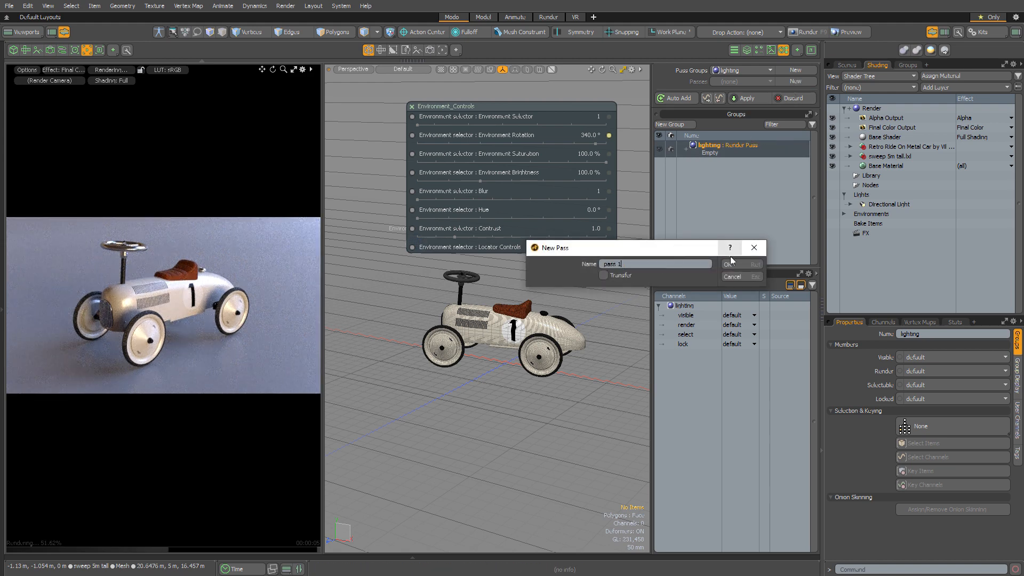
click(729, 265)
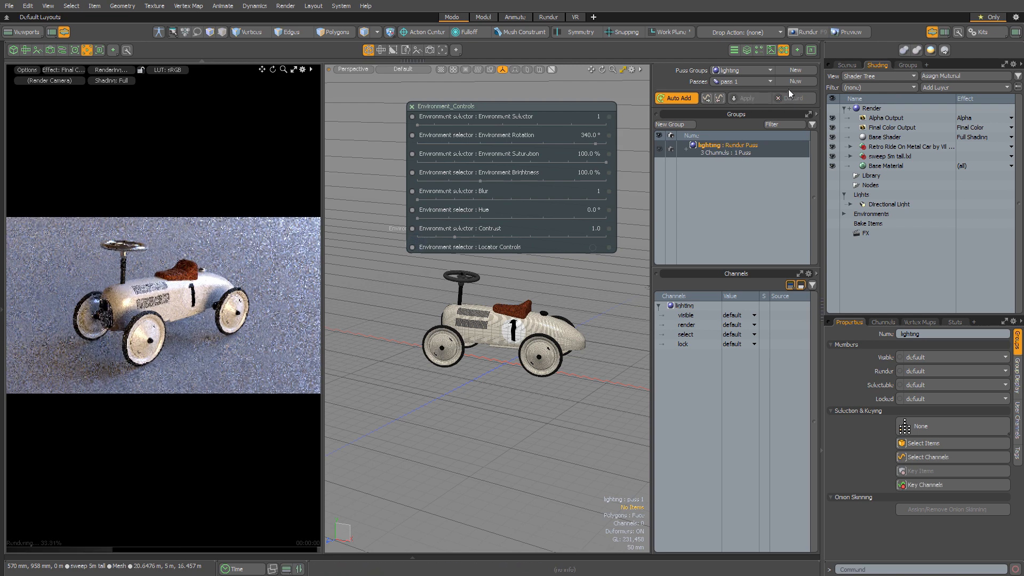
- Create pass 2 and change its Environment Selector to 5
click(795, 81)
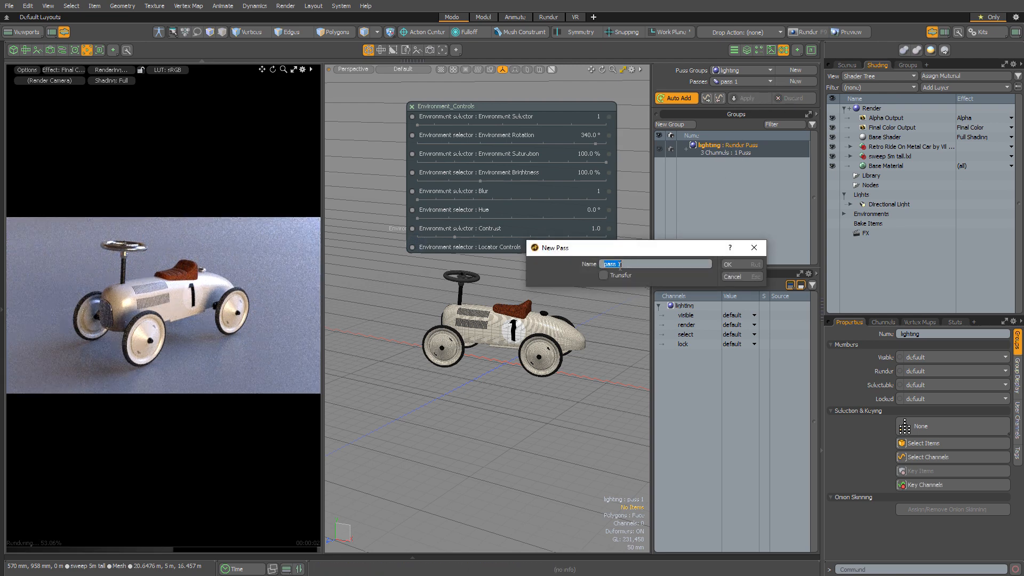
click(727, 264)
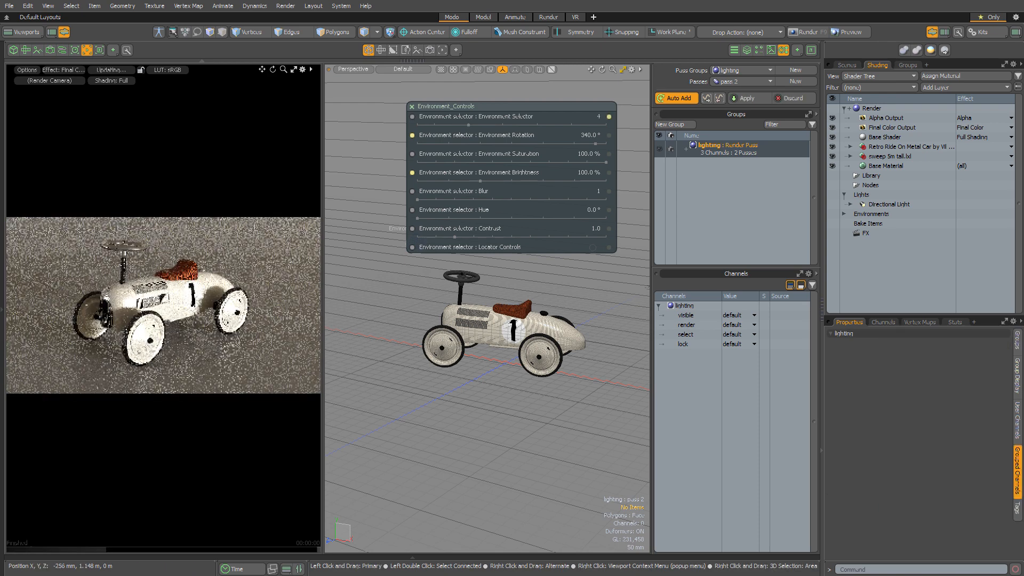
click(609, 116)
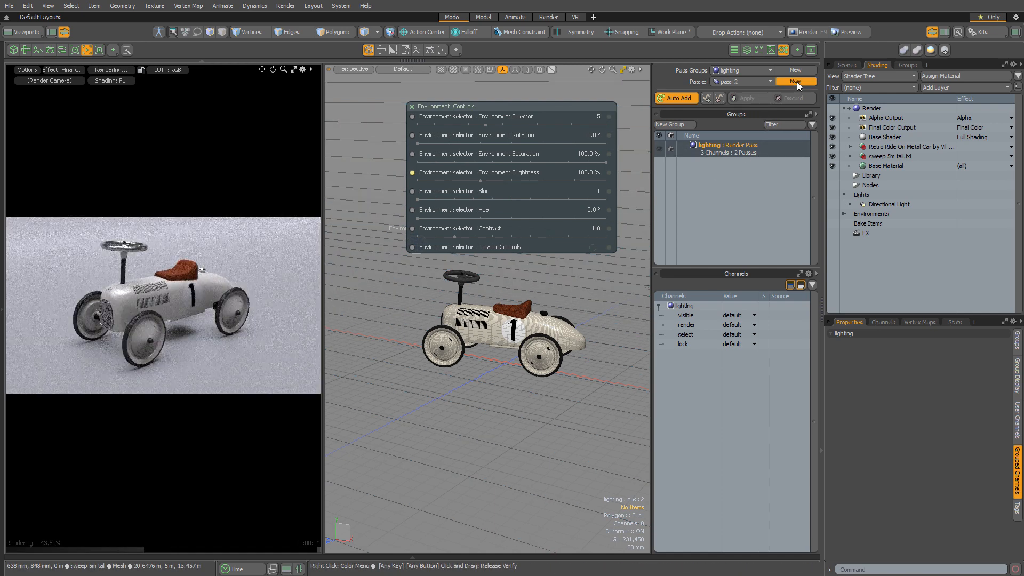
- Create pass 3: environment 7, rotation 230°, saturation 60%, brightness 130%
click(797, 81)
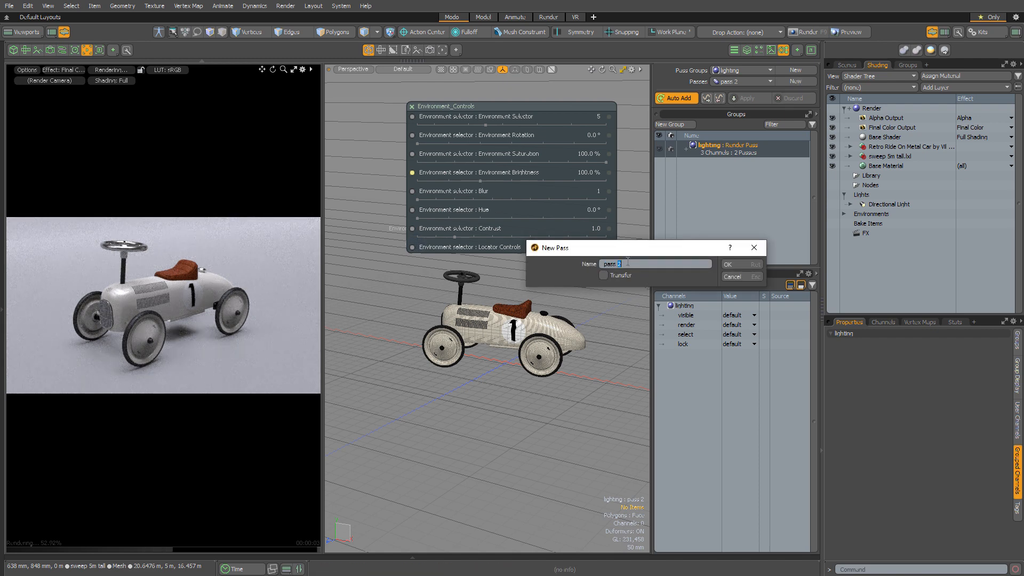
click(731, 265)
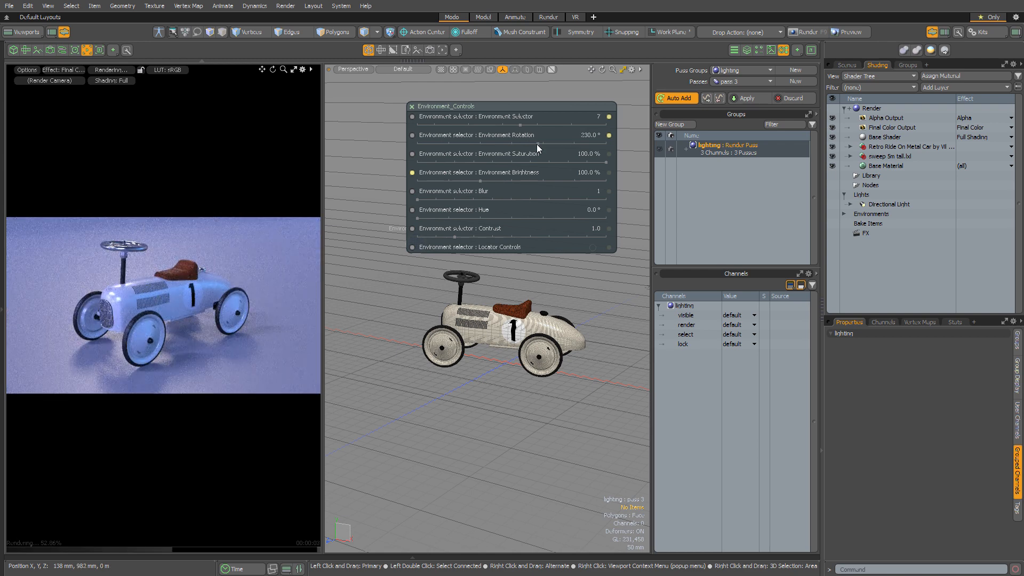
mouse_move(613, 169)
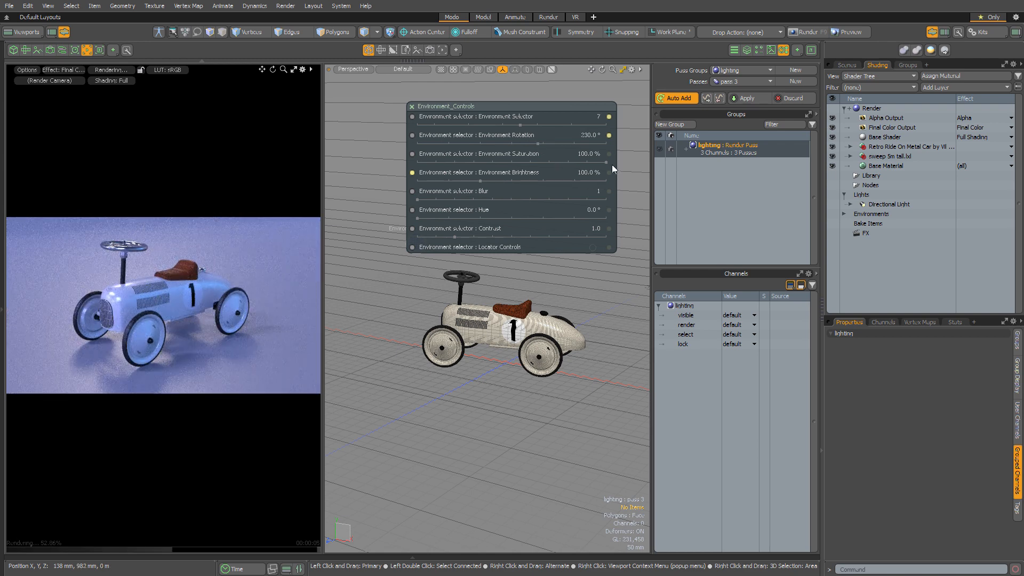
drag(582, 154, 542, 153)
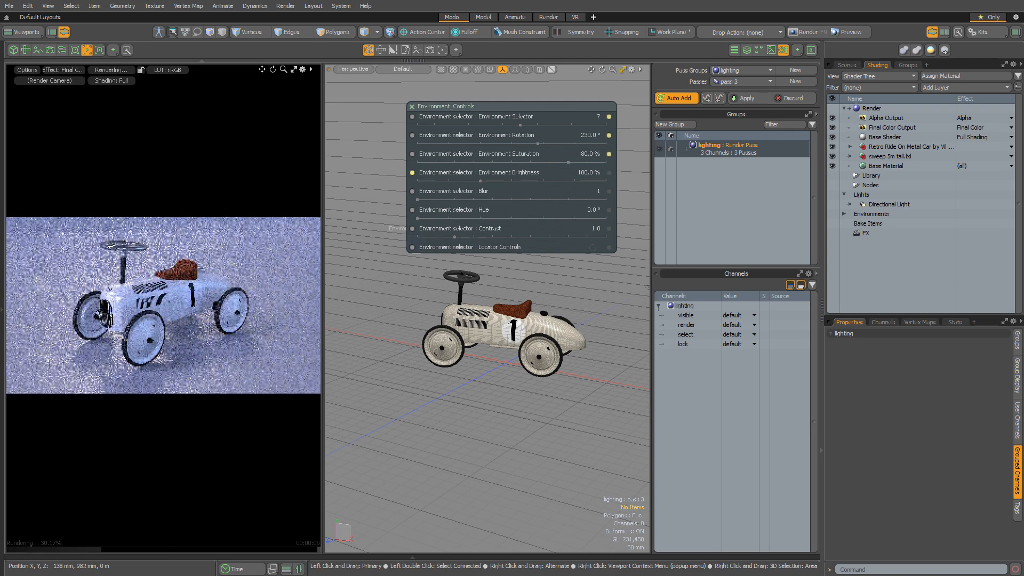
drag(535, 153, 496, 154)
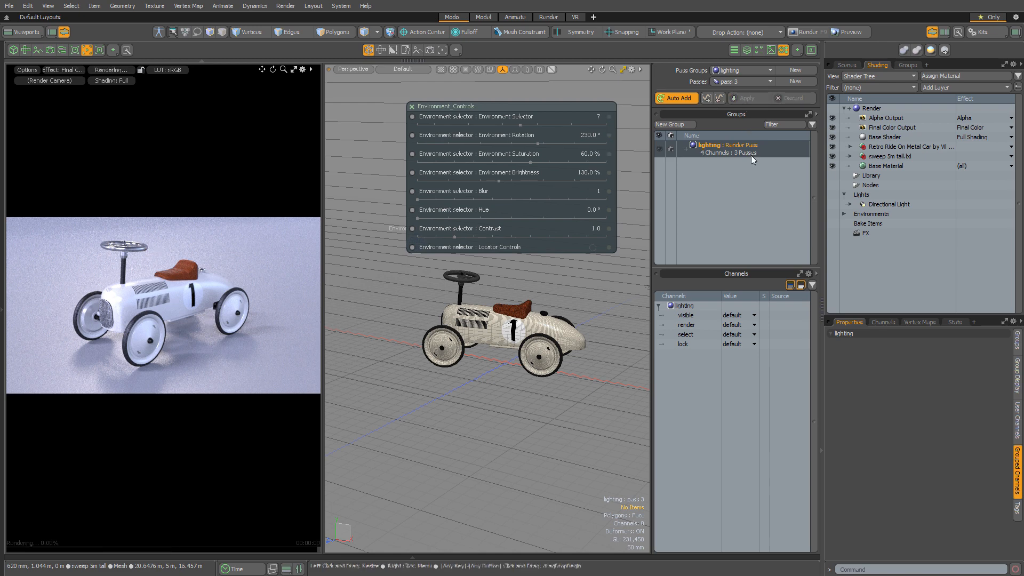
- Create pass 4: environment 11, rotation 250°, saturation 100%, brightness 135%
click(795, 81)
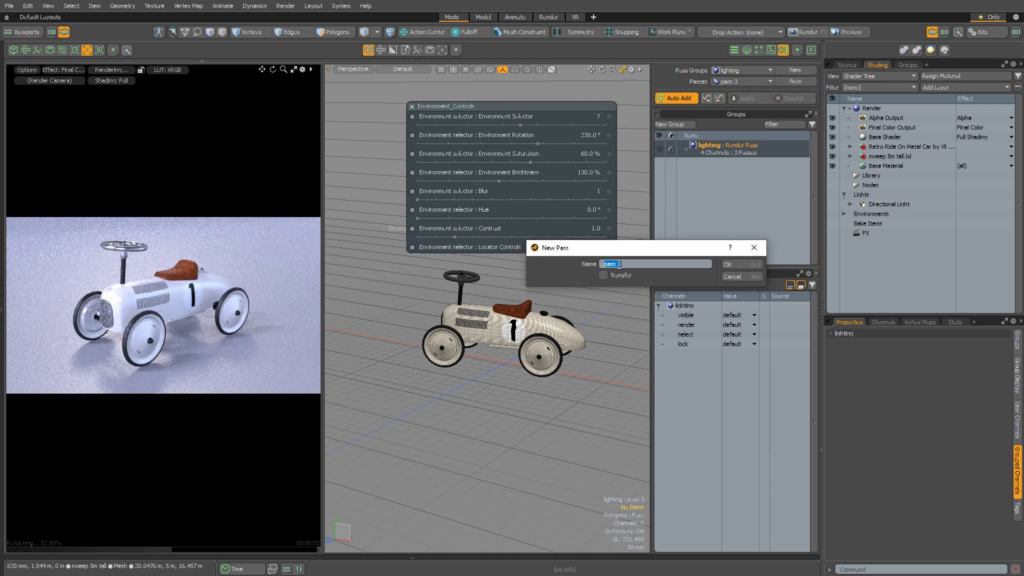
click(728, 265)
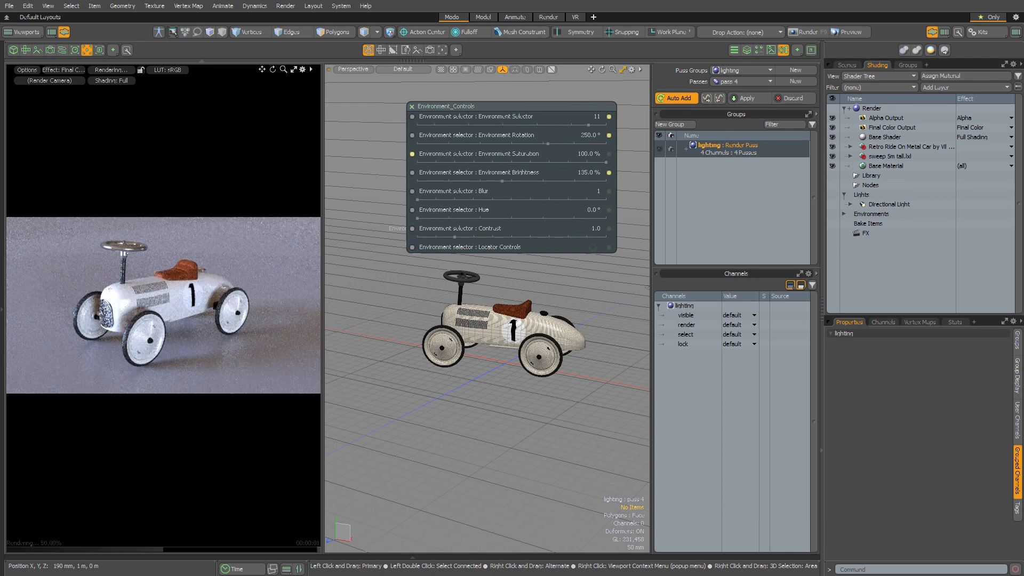
mouse_move(503, 181)
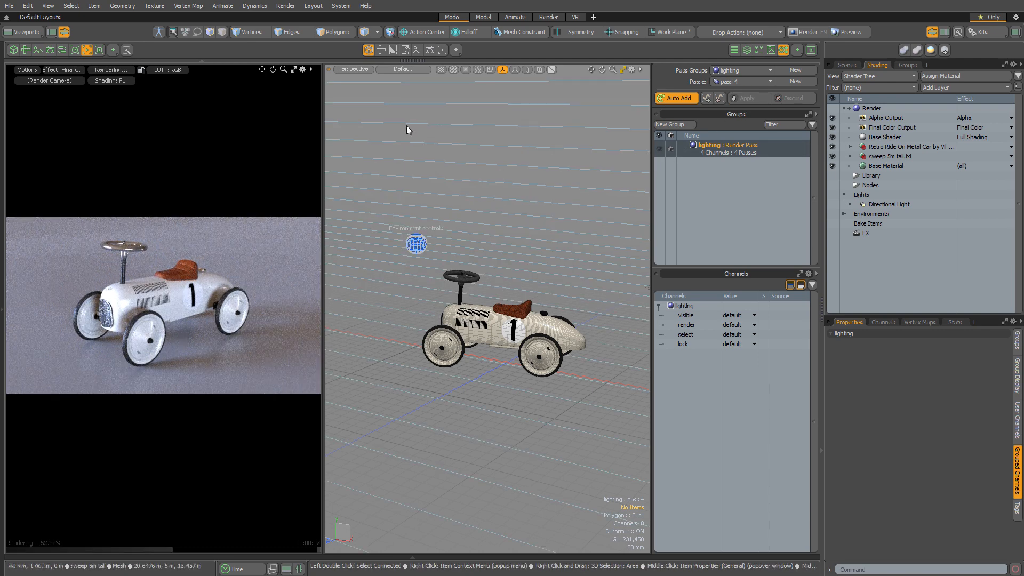
mouse_move(399, 164)
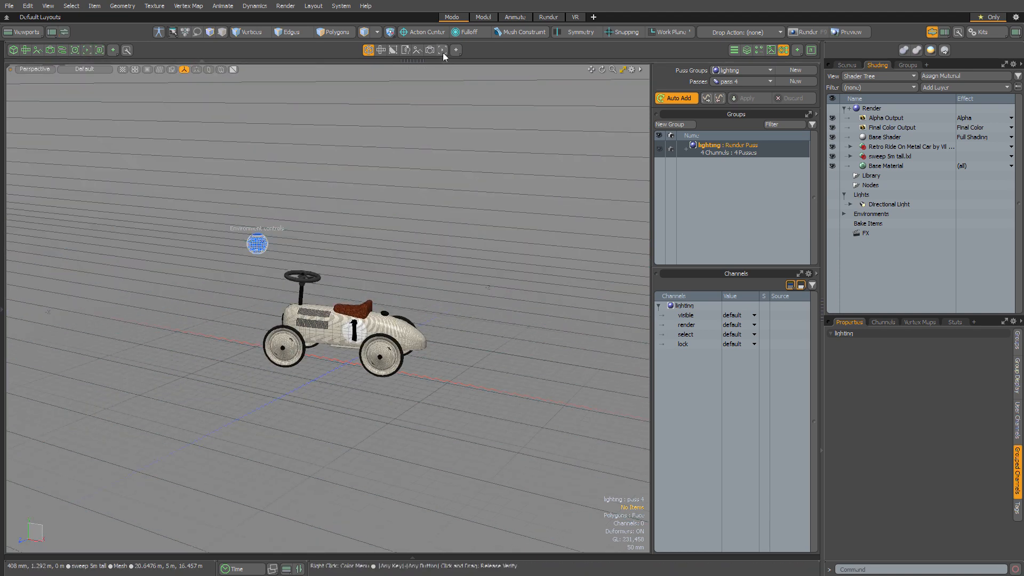
- Switch the enlarged viewport to Preview and render the car with lighting pass 1
click(443, 49)
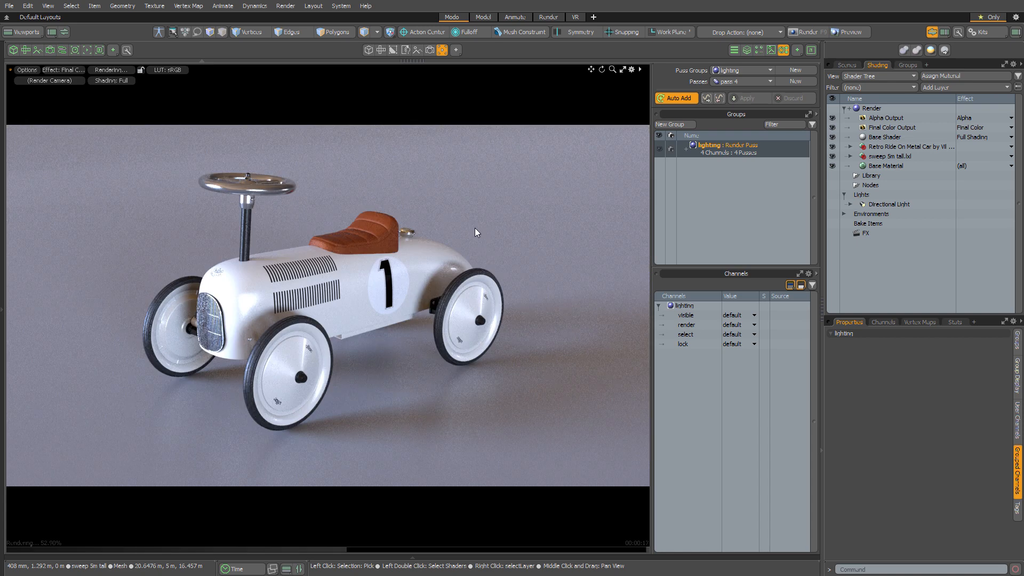
click(776, 81)
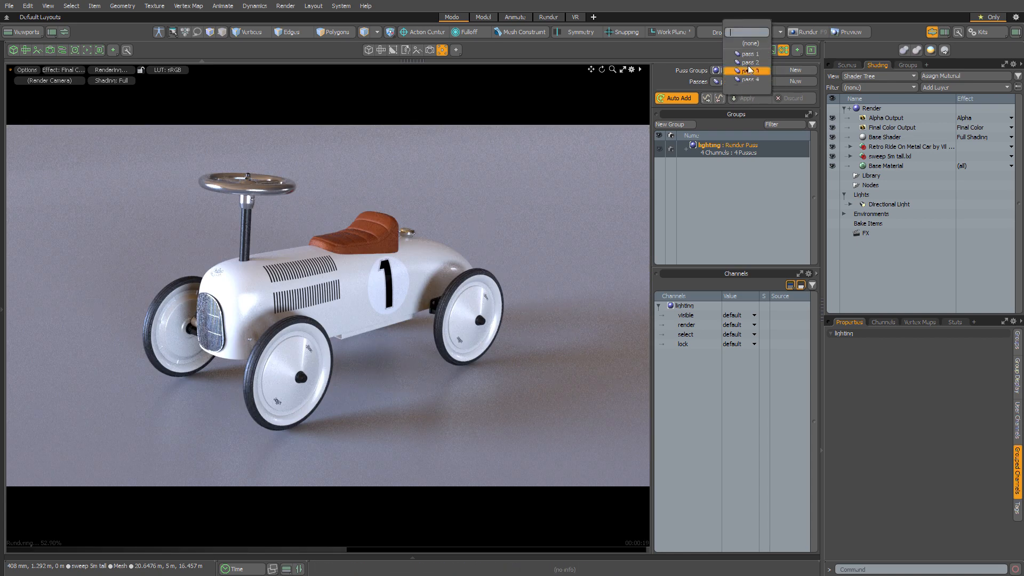
click(749, 71)
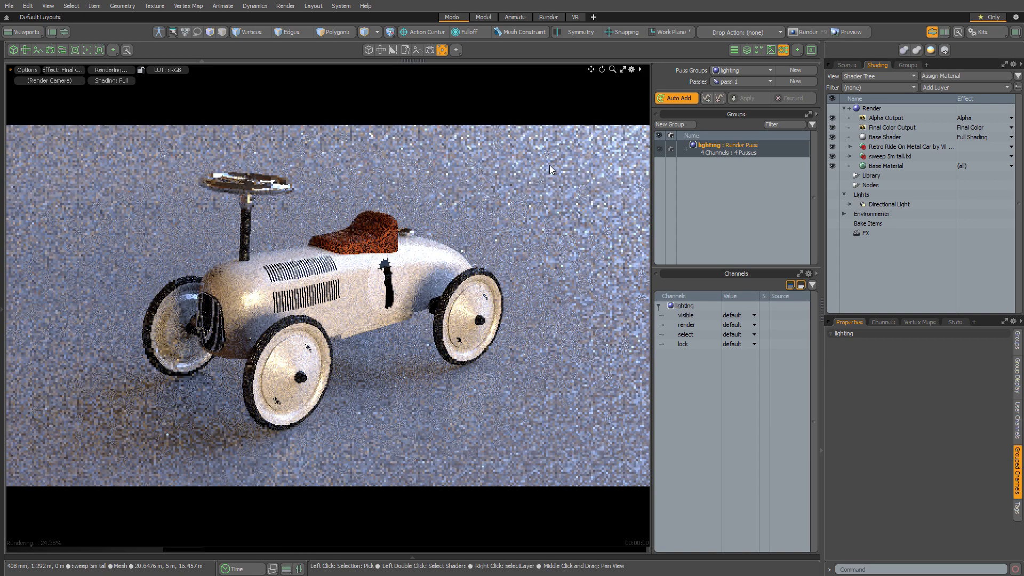